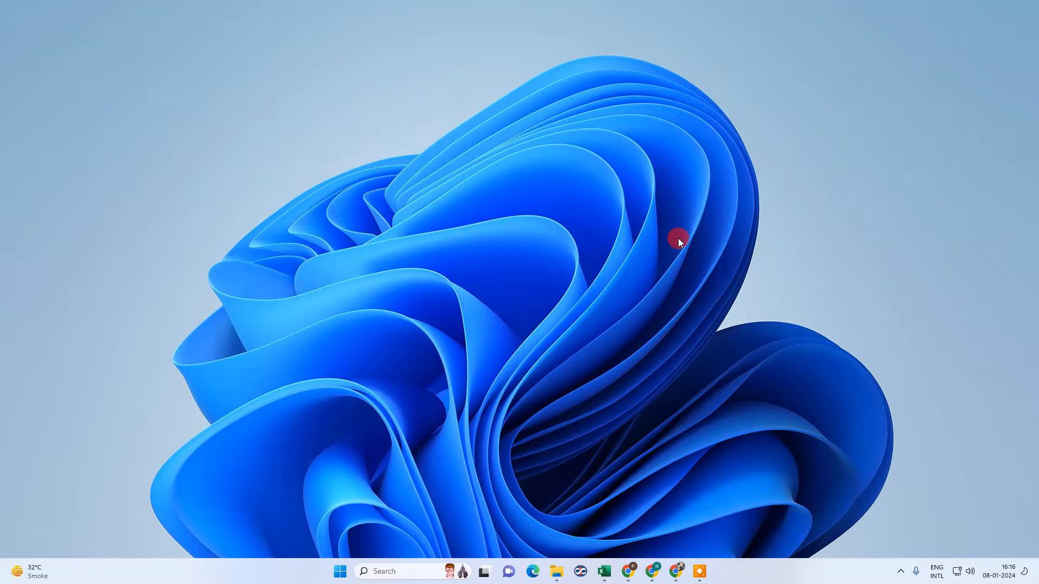
pyautogui.moveTo(450, 133)
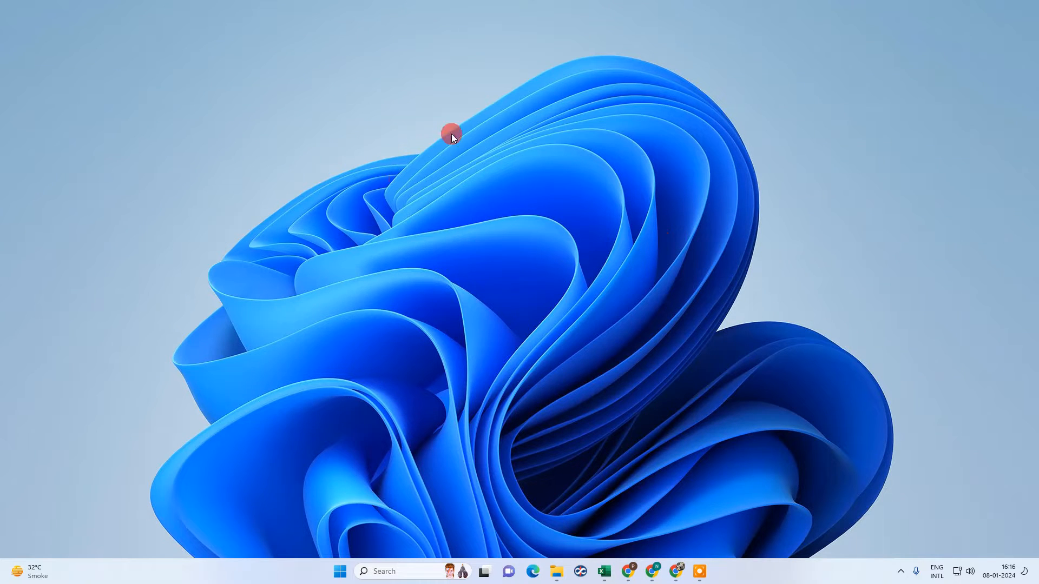
pyautogui.moveTo(366, 89)
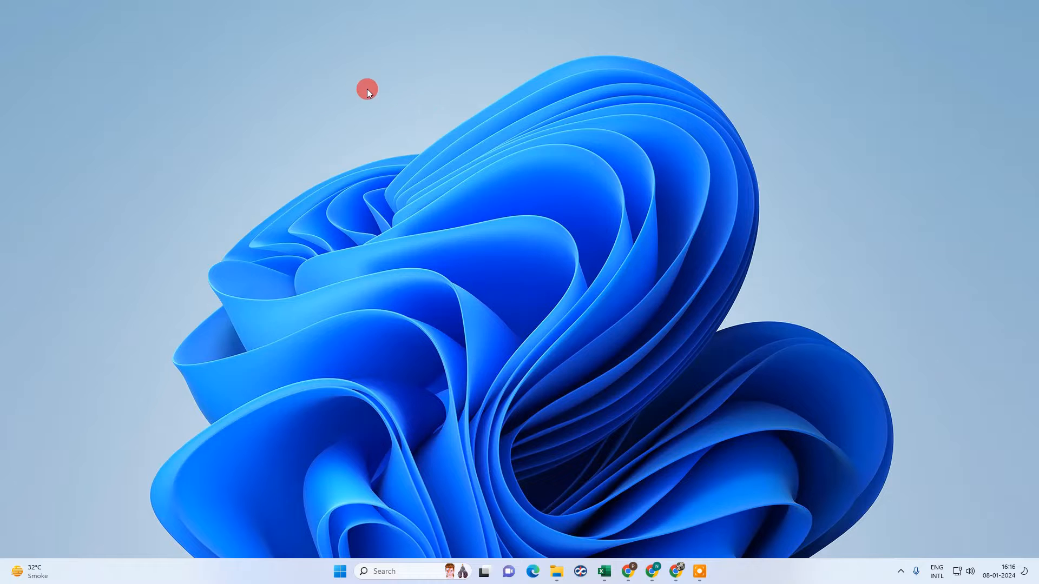
pyautogui.moveTo(570, 165)
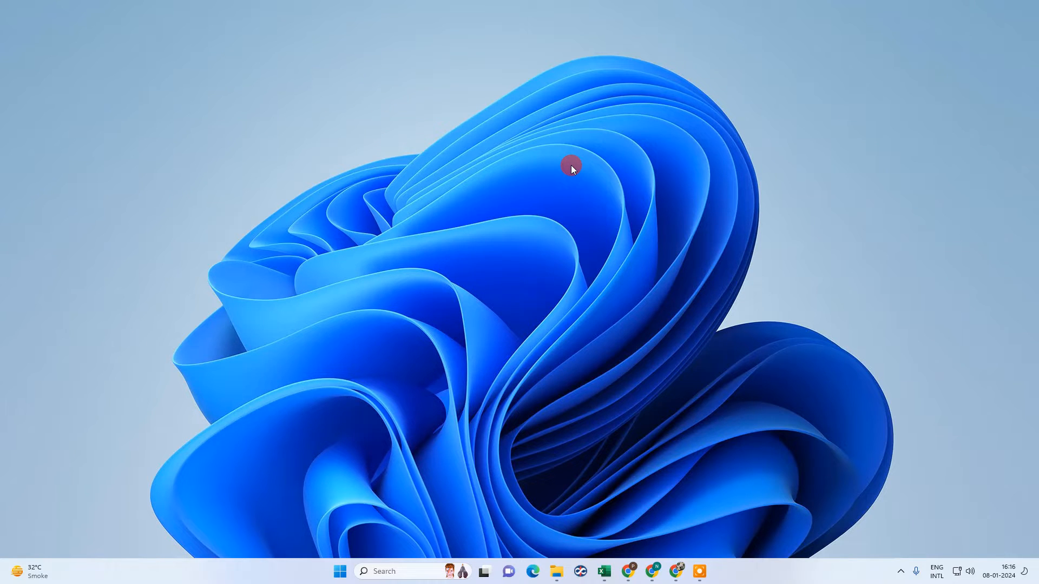
pyautogui.moveTo(391, 164)
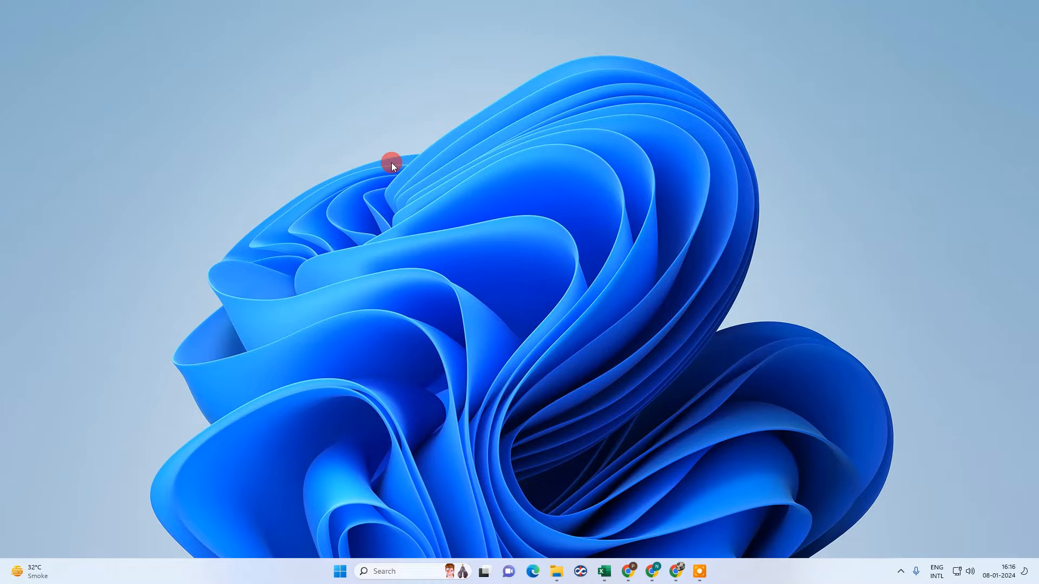
pyautogui.moveTo(377, 104)
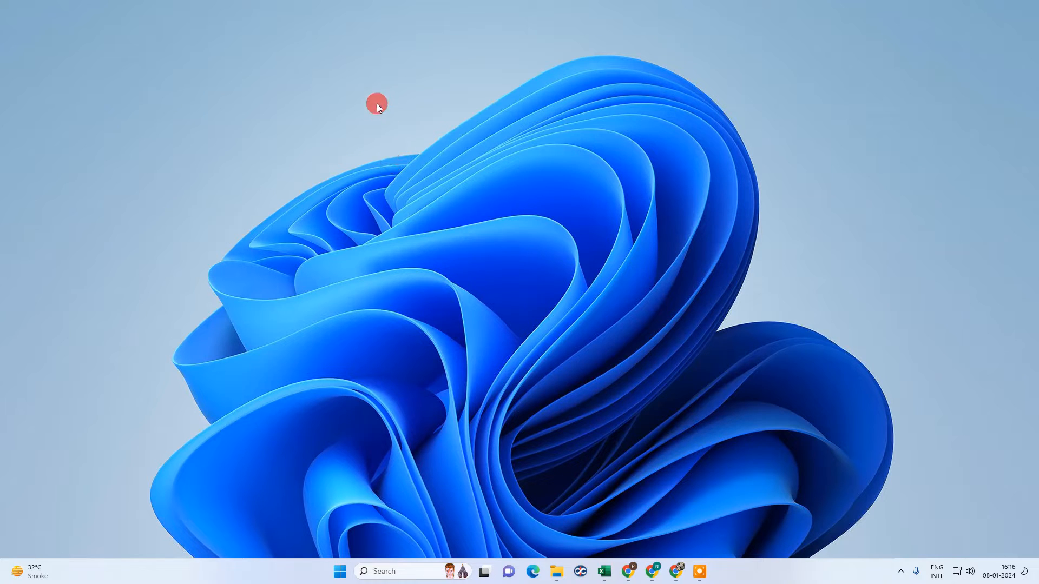
# Refresh the desktop, then paste more copies of the two linked lines down the page
pyautogui.rightClick(377, 104)
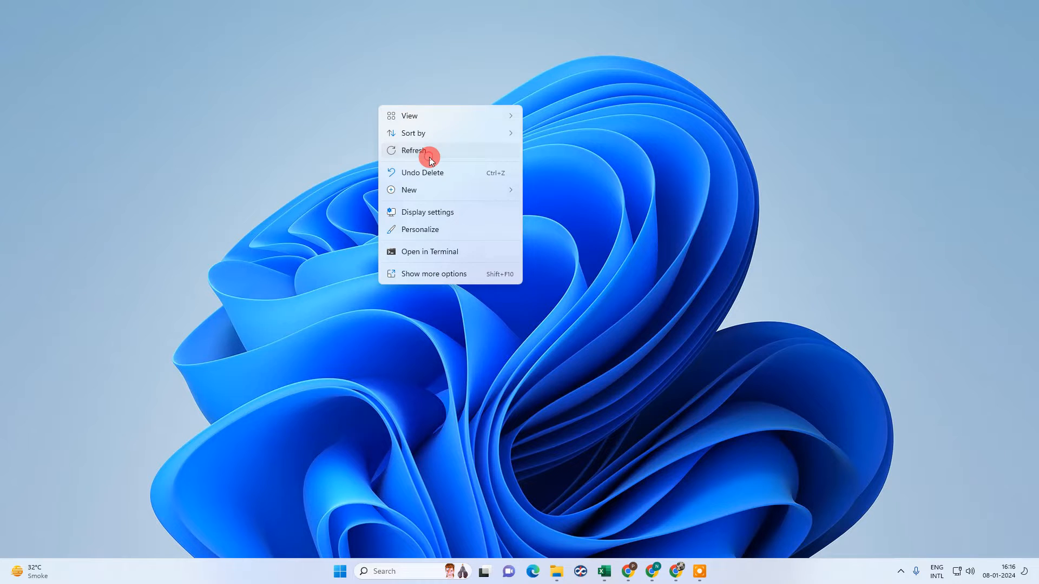
pyautogui.click(413, 150)
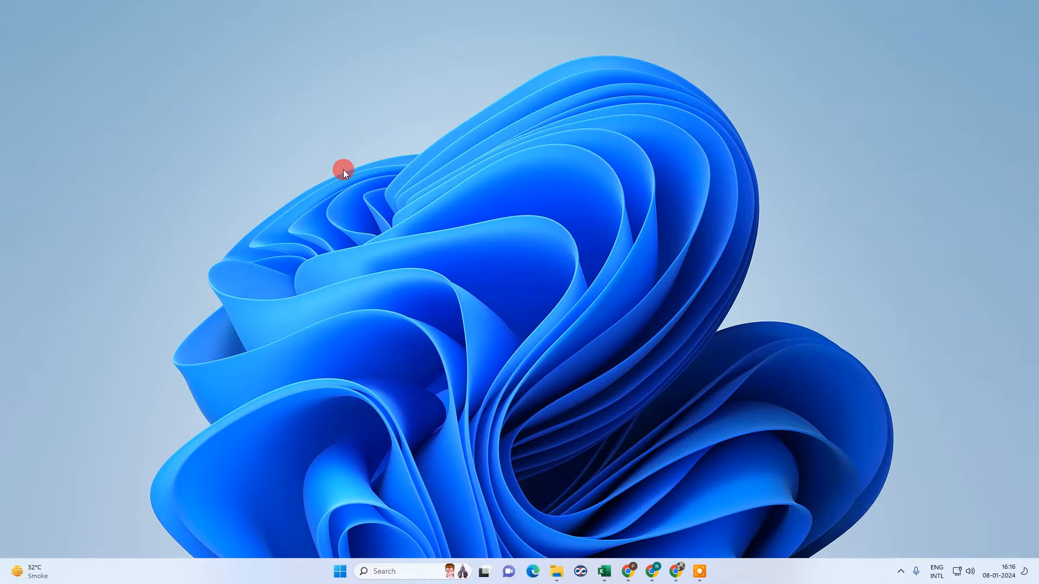
pyautogui.moveTo(559, 234)
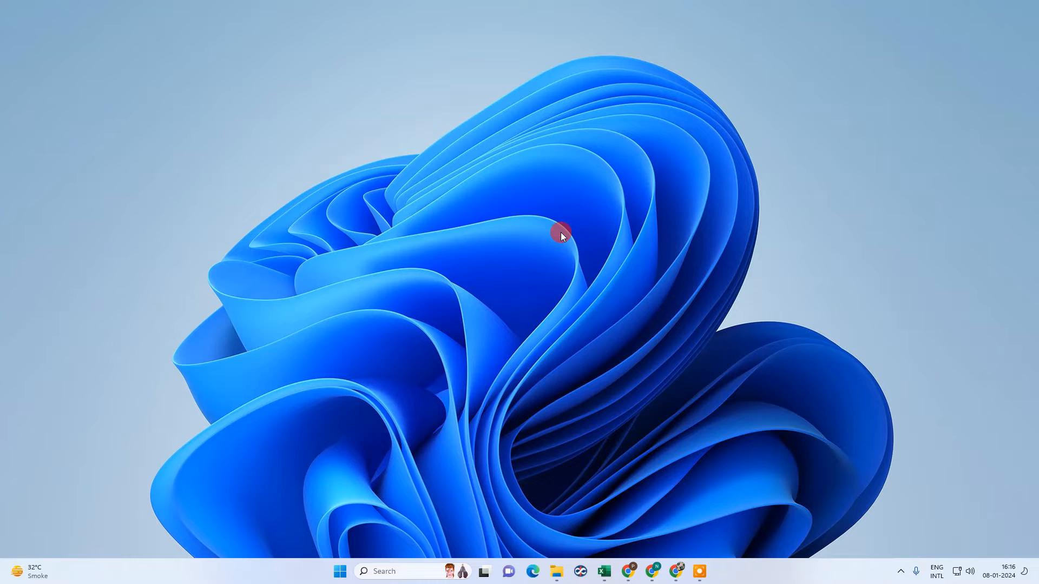
pyautogui.moveTo(549, 233)
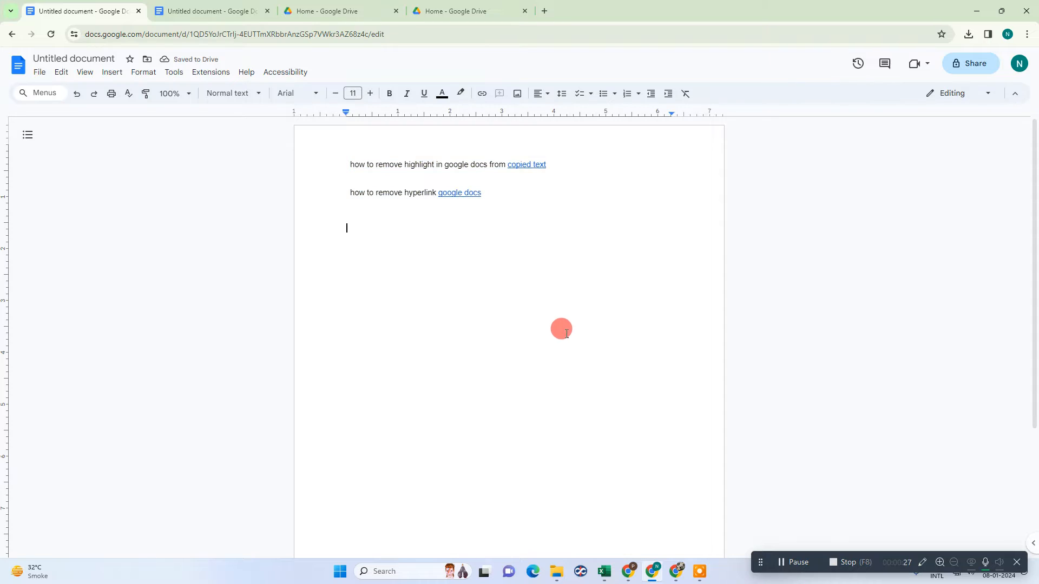
pyautogui.moveTo(463, 289)
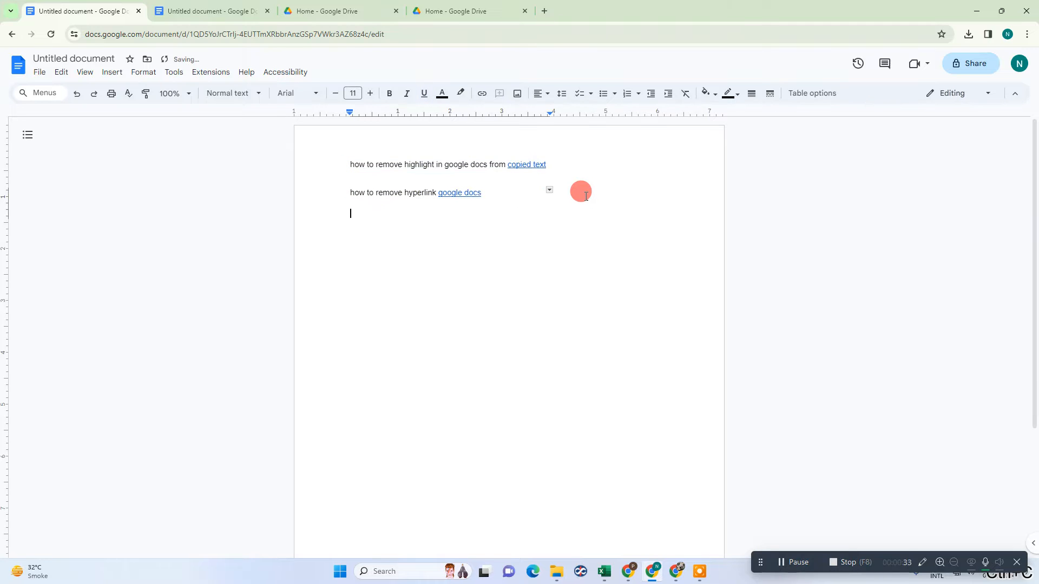
pyautogui.press('ctrl+v')
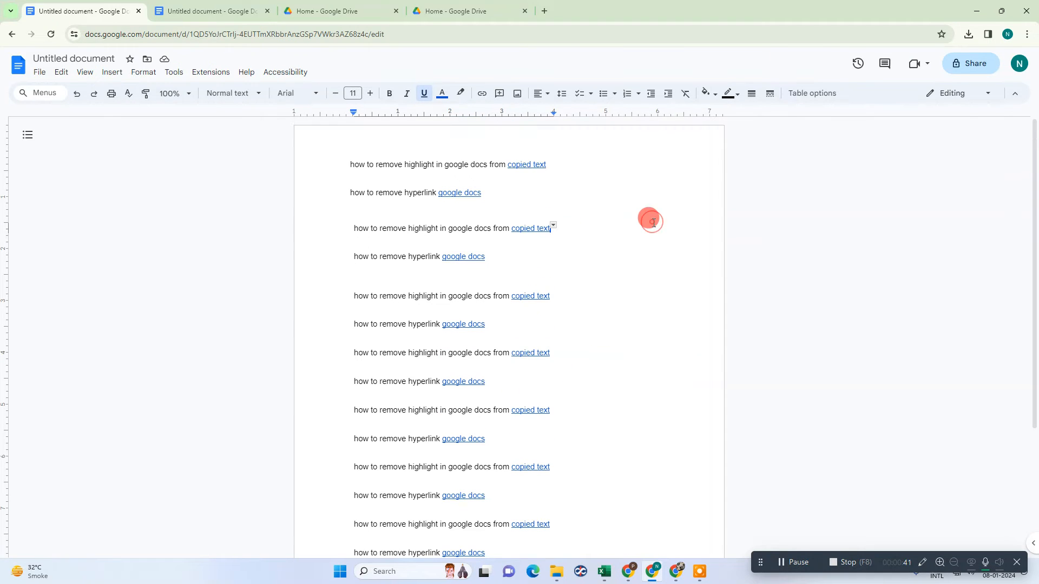
pyautogui.moveTo(650, 270)
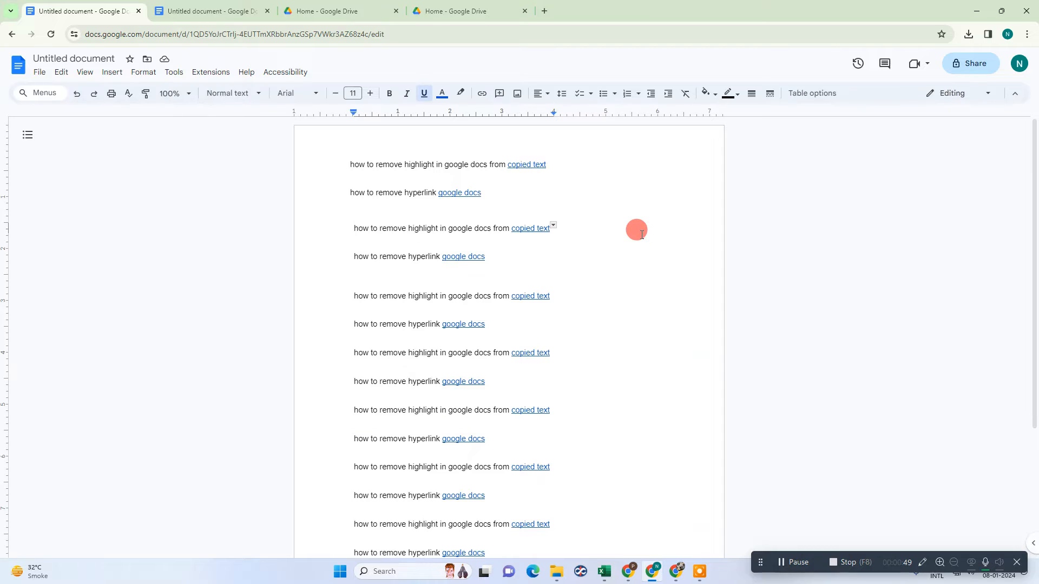
pyautogui.moveTo(803, 362)
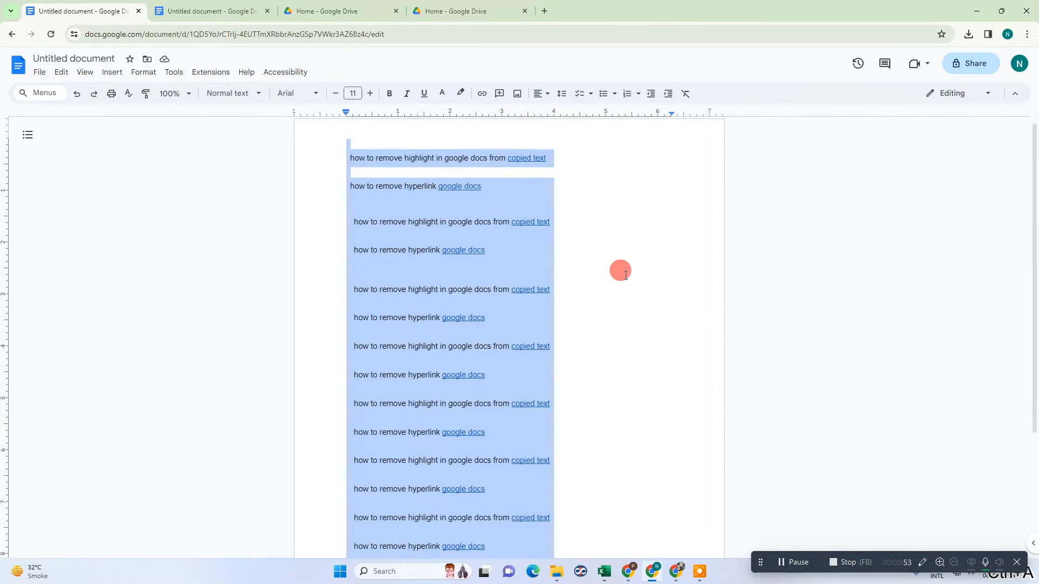
# Cut all the selected linked lines out of the page
pyautogui.click(423, 93)
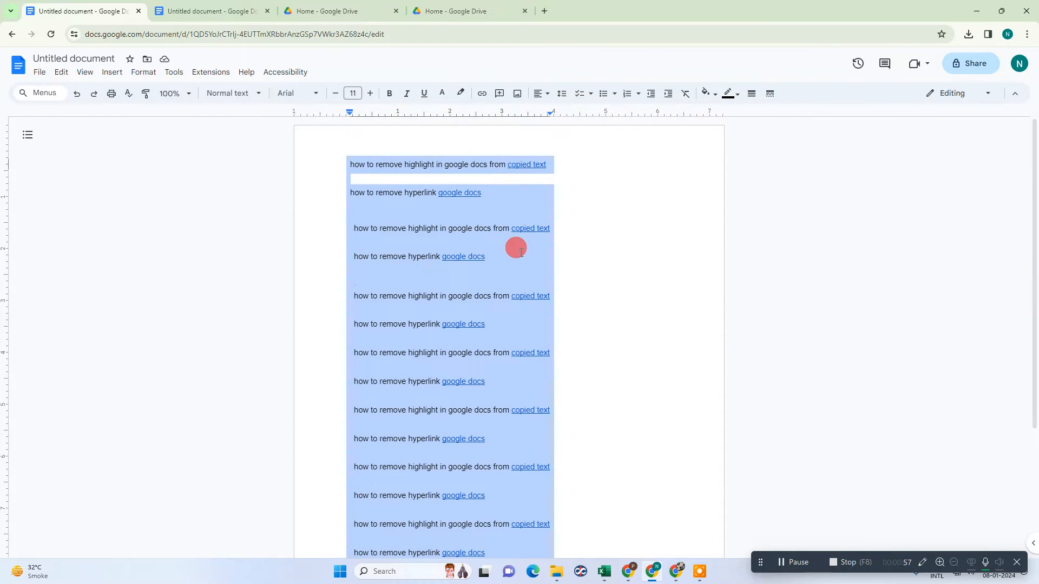
pyautogui.rightClick(515, 247)
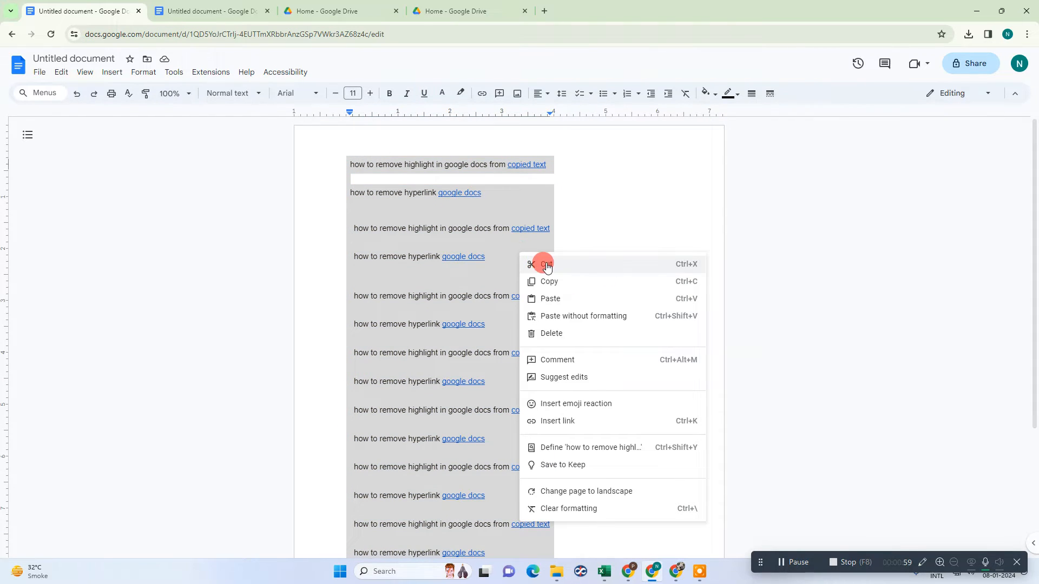
pyautogui.click(546, 263)
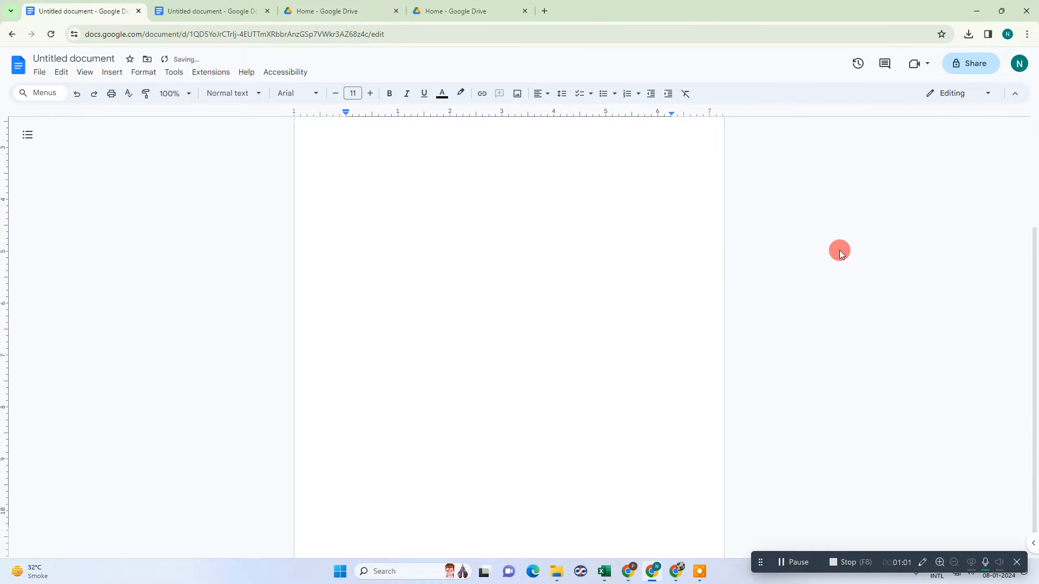
# Paste the copied lines at the top of the page without formatting
pyautogui.click(352, 144)
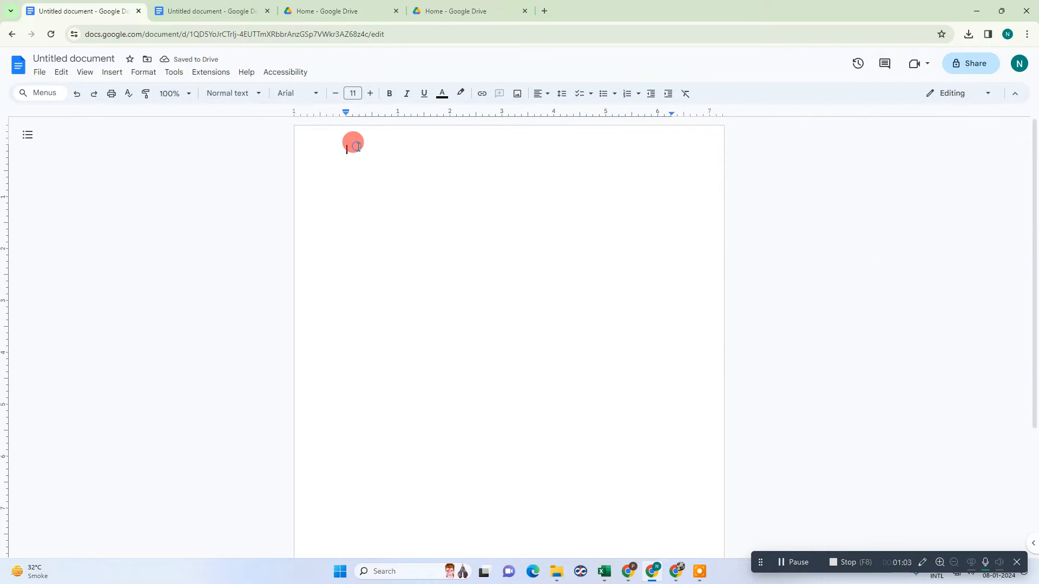
pyautogui.rightClick(352, 144)
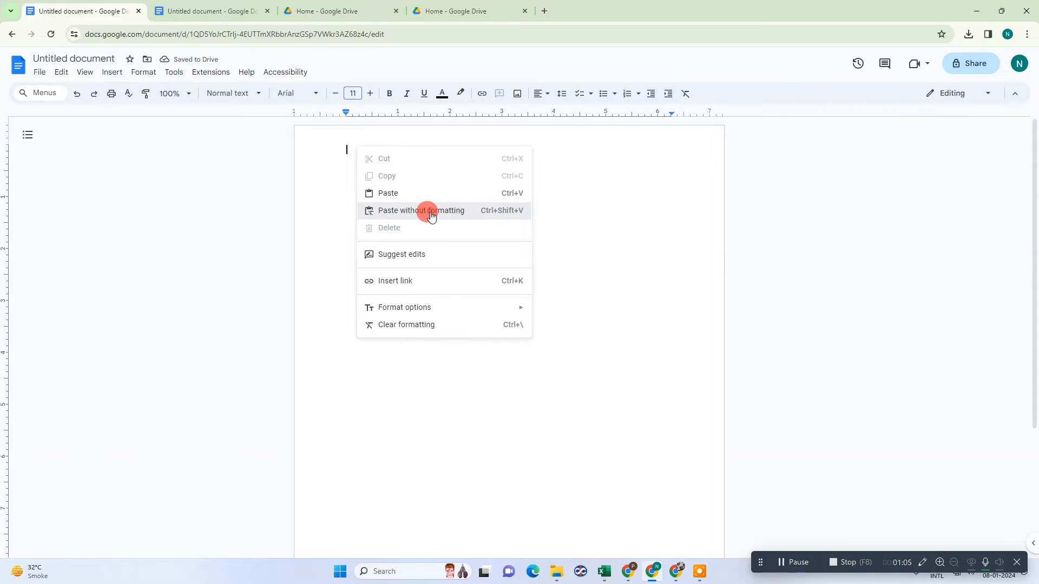
pyautogui.click(421, 210)
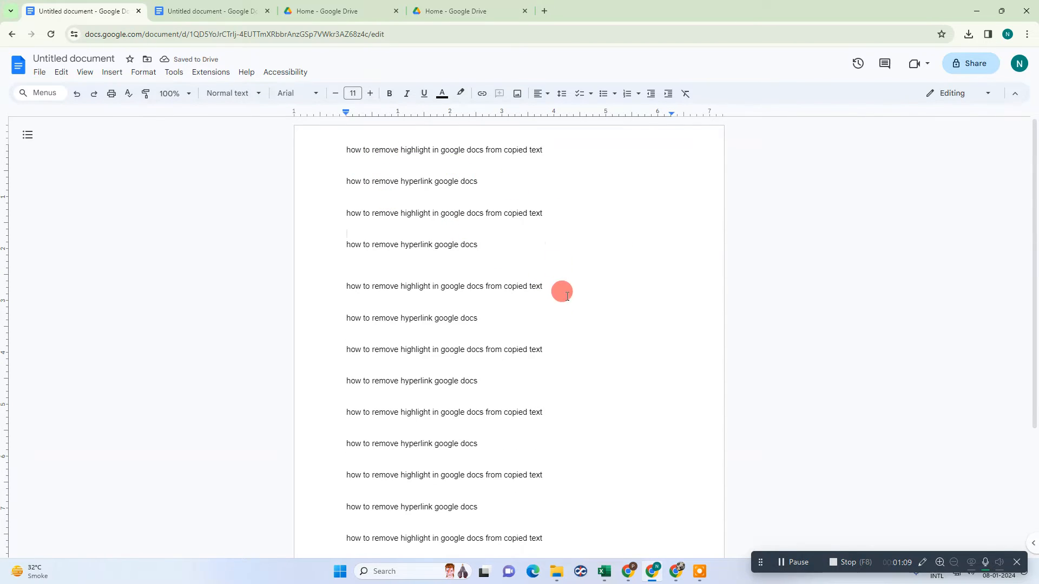
pyautogui.scroll(-3)
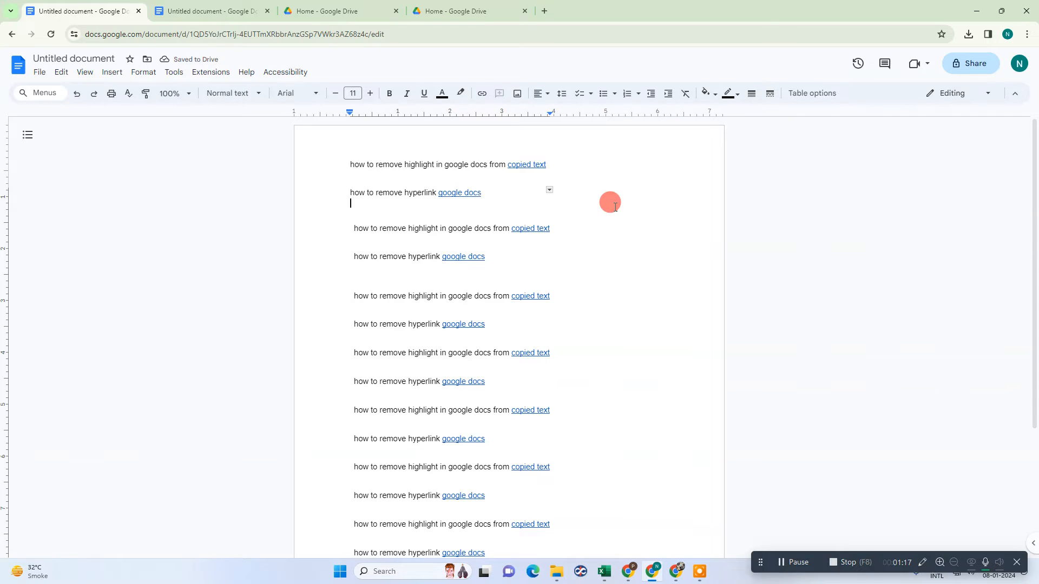
pyautogui.moveTo(644, 266)
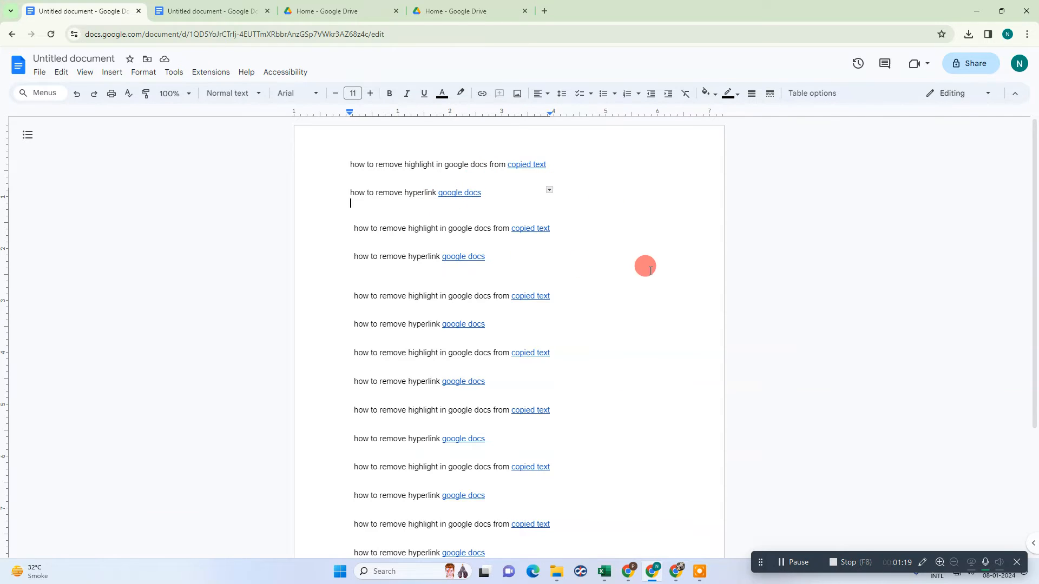
pyautogui.moveTo(637, 244)
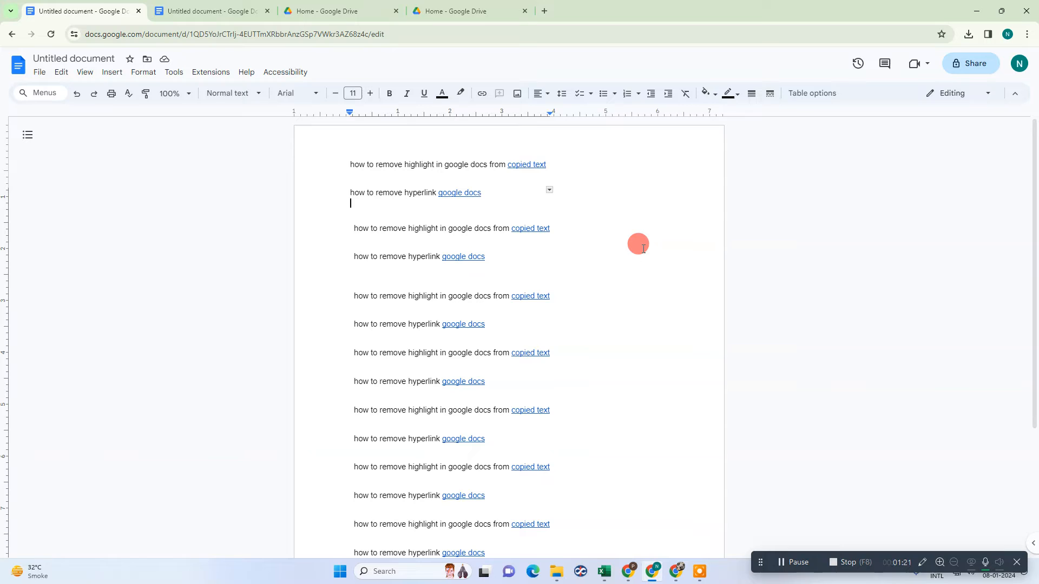
# Open the menu with the add-on choices above the linked lines
pyautogui.click(209, 72)
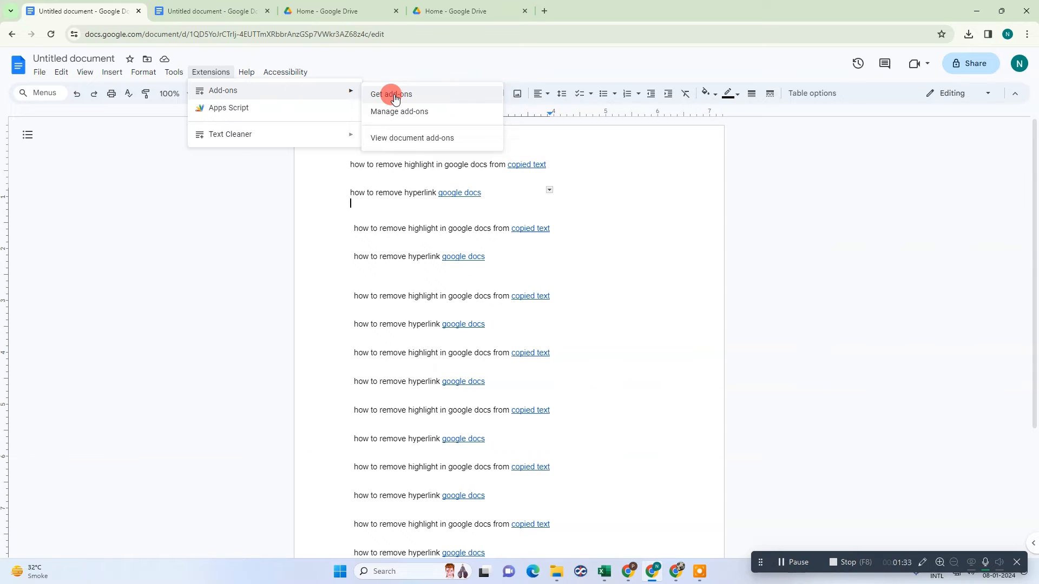
# Search the add-on marketplace for 'text' and open the Text Cleaner listing
pyautogui.click(391, 94)
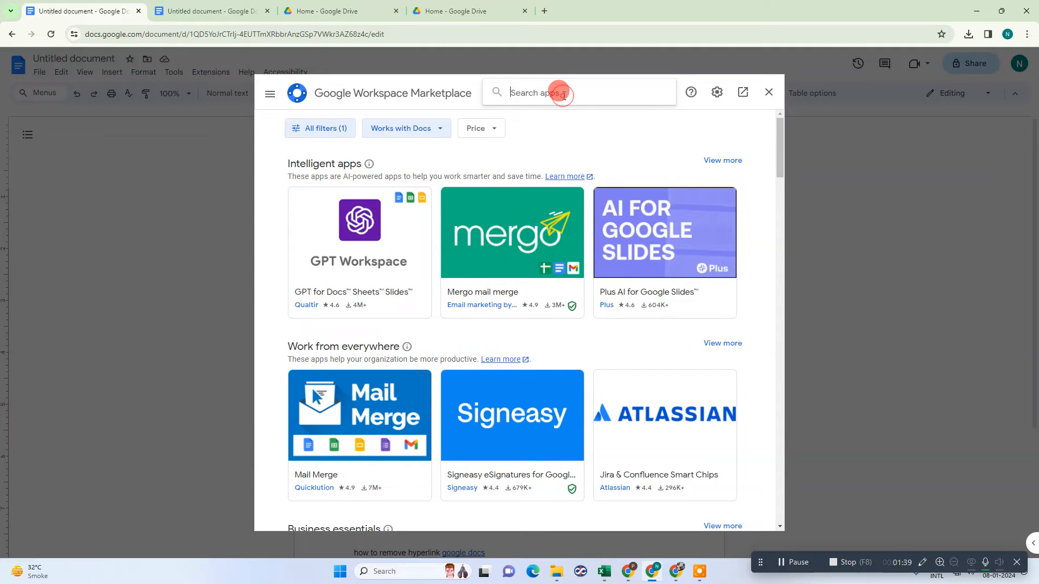
pyautogui.write('text')
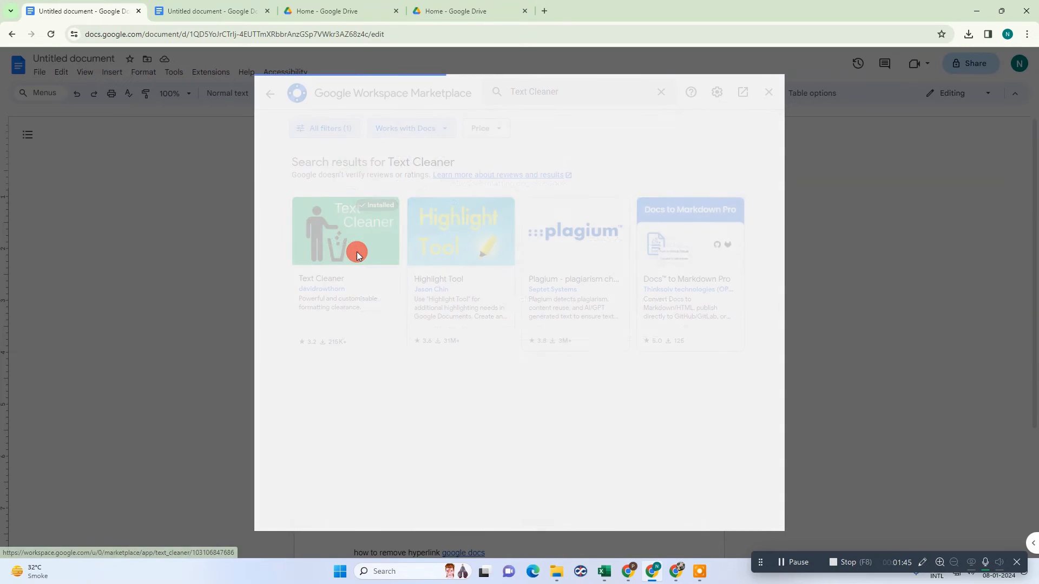
pyautogui.click(346, 231)
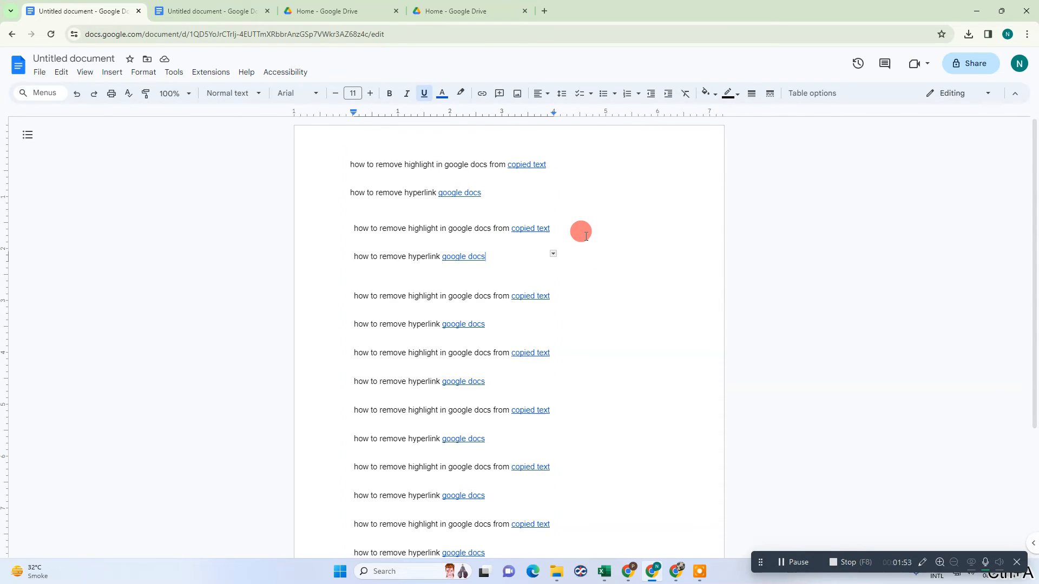
# Select all text, run Text Cleaner's Remove links and underlining, then reselect everything
pyautogui.press('ctrl+a')
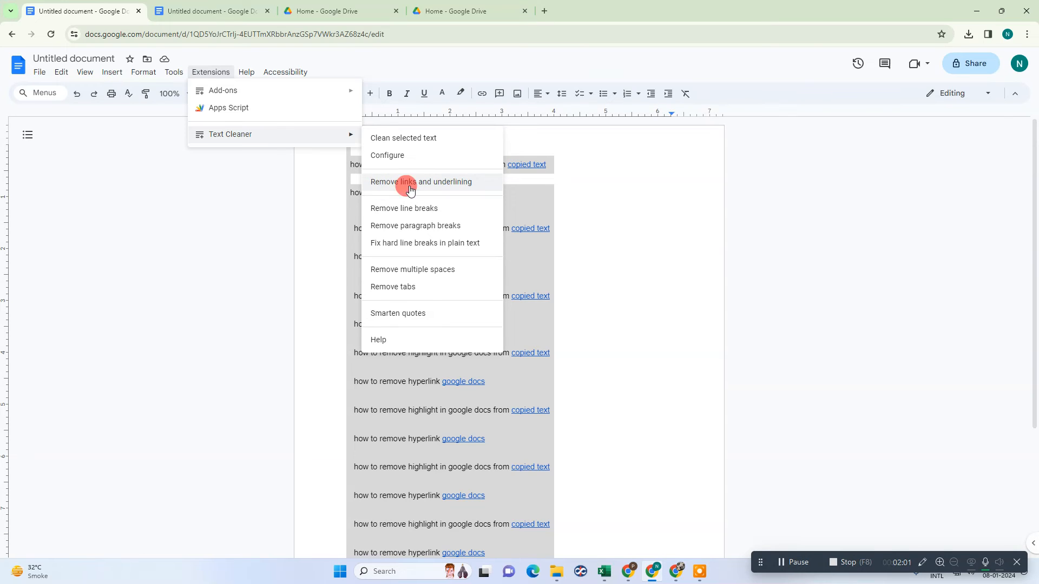
pyautogui.click(419, 182)
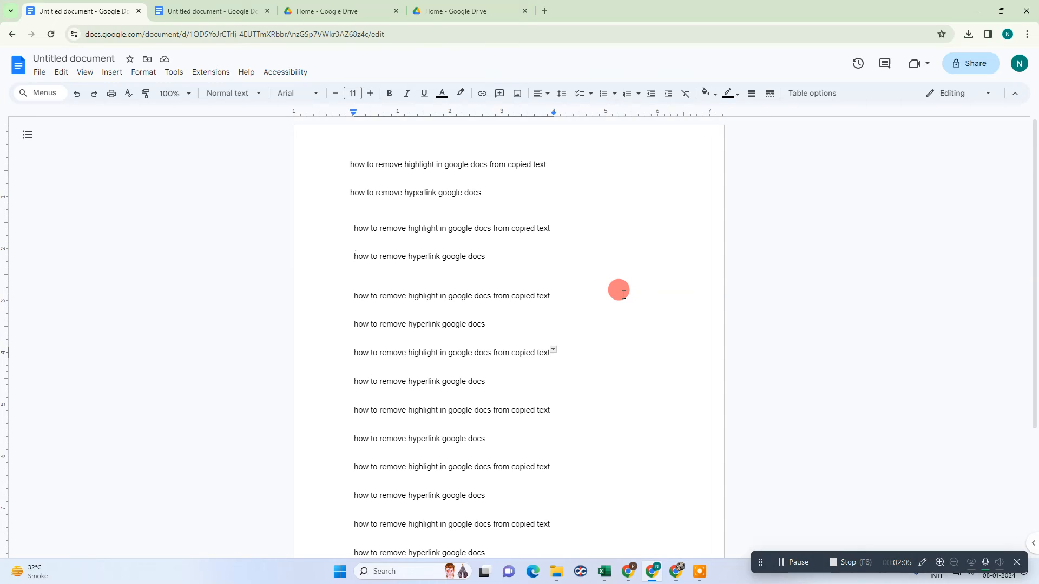
pyautogui.press('ctrl+a')
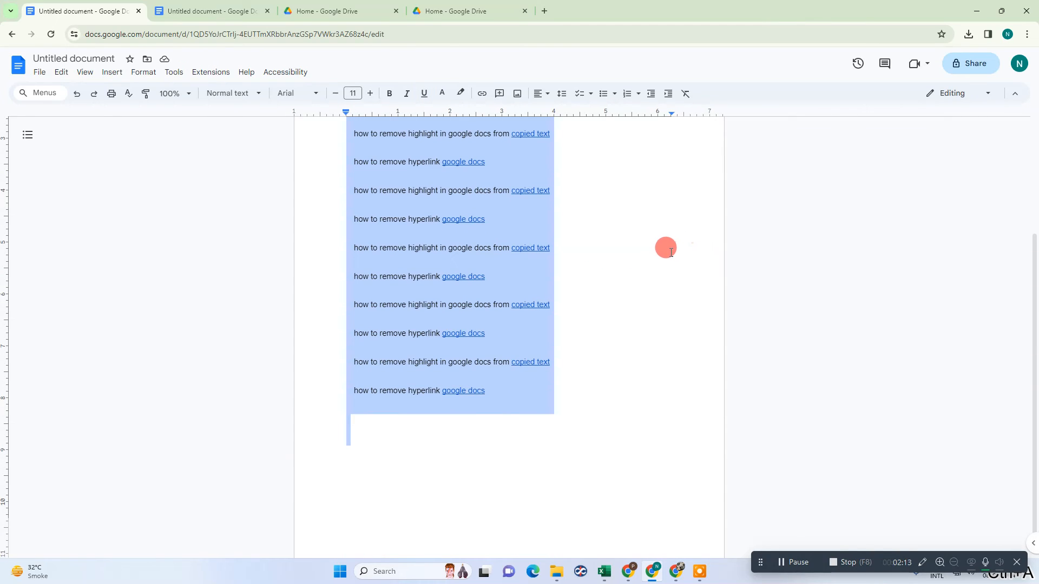
pyautogui.moveTo(487, 222)
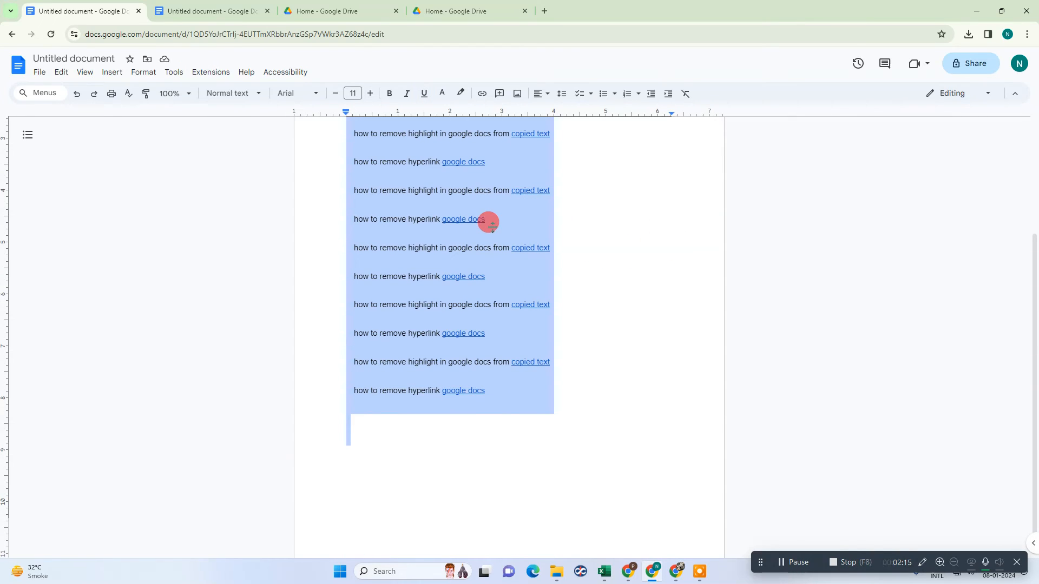
# Delete the selected document text
pyautogui.press('Delete')
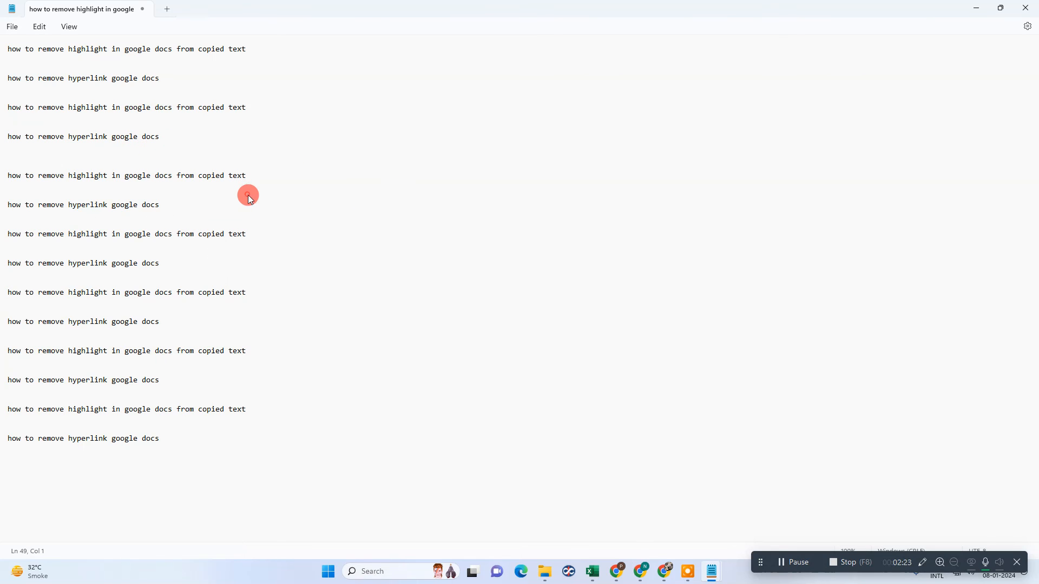
# Select all the plain-text lines pasted into Notepad
pyautogui.press('ctrl+a')
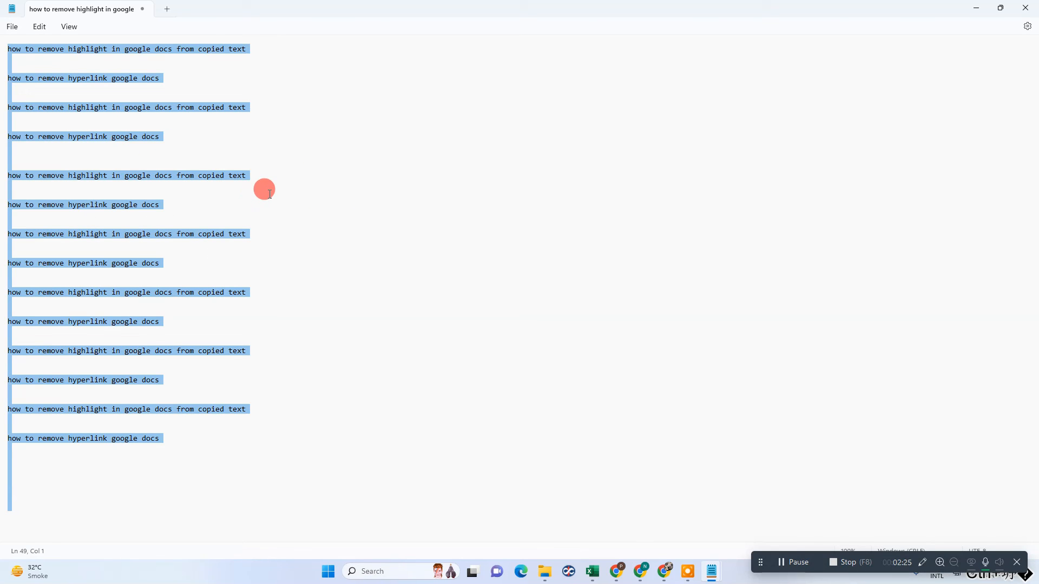